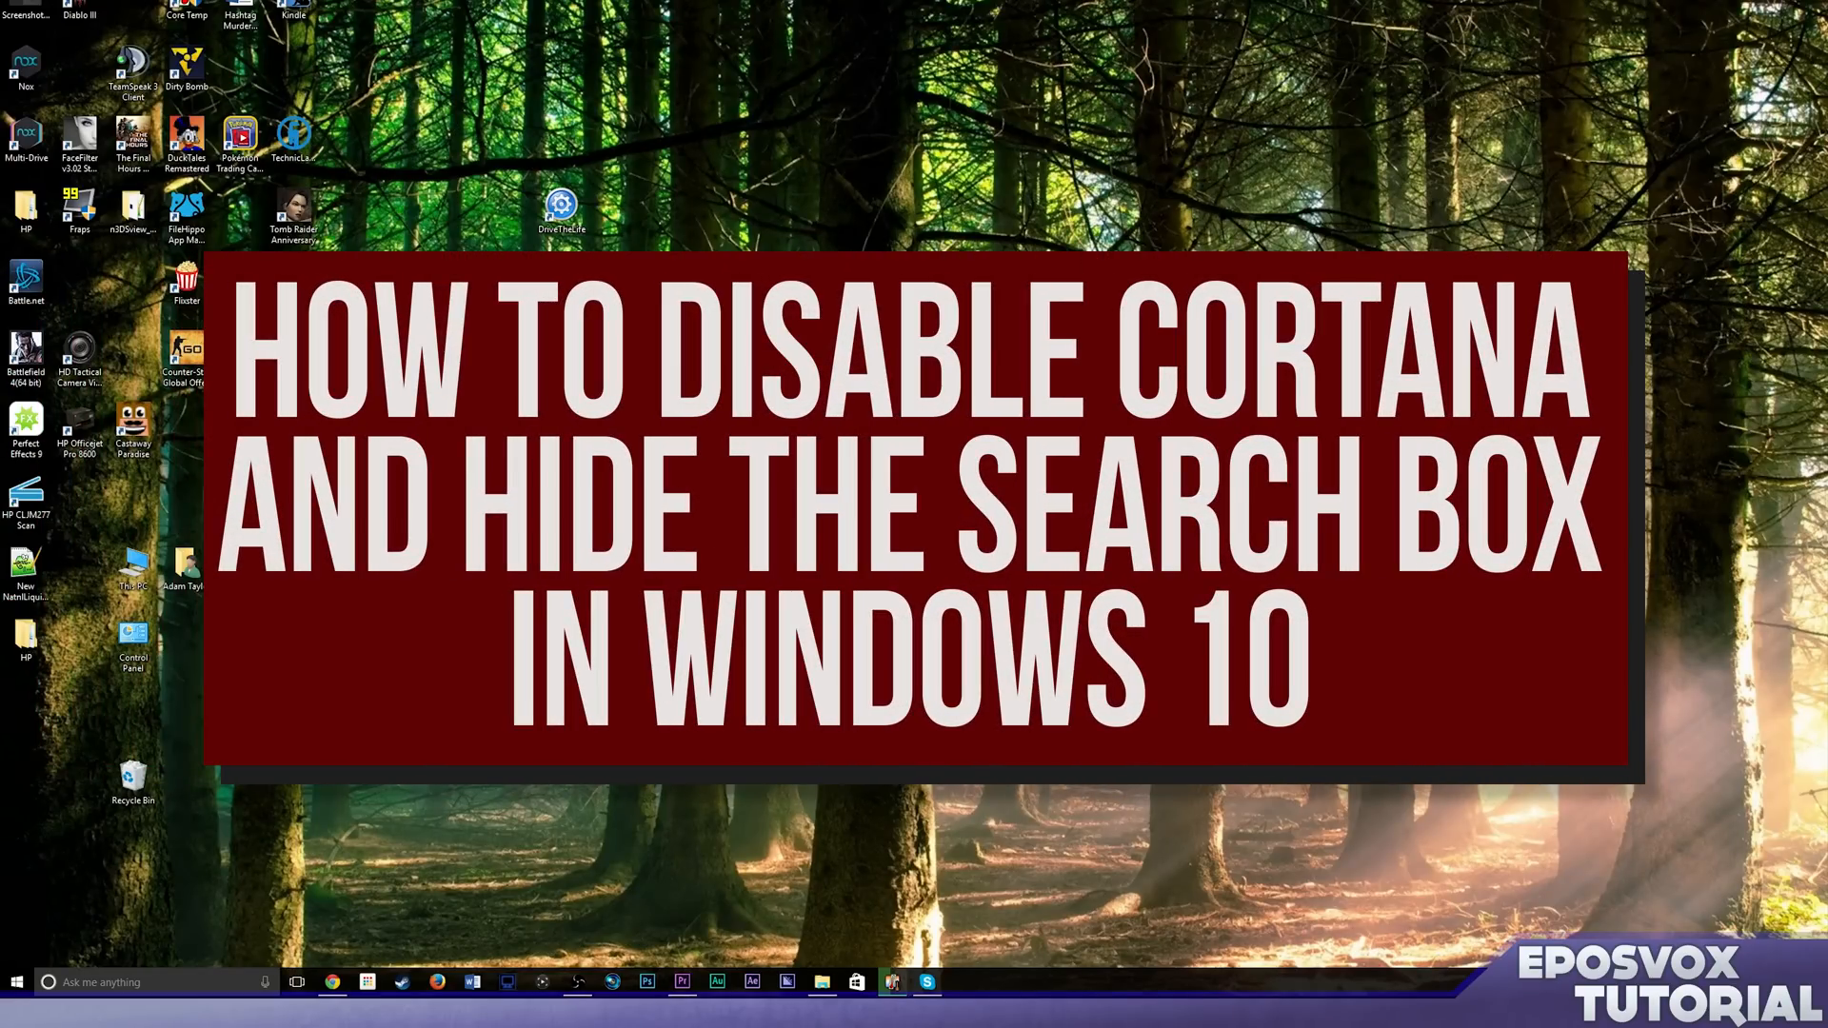
mouse_move(442, 793)
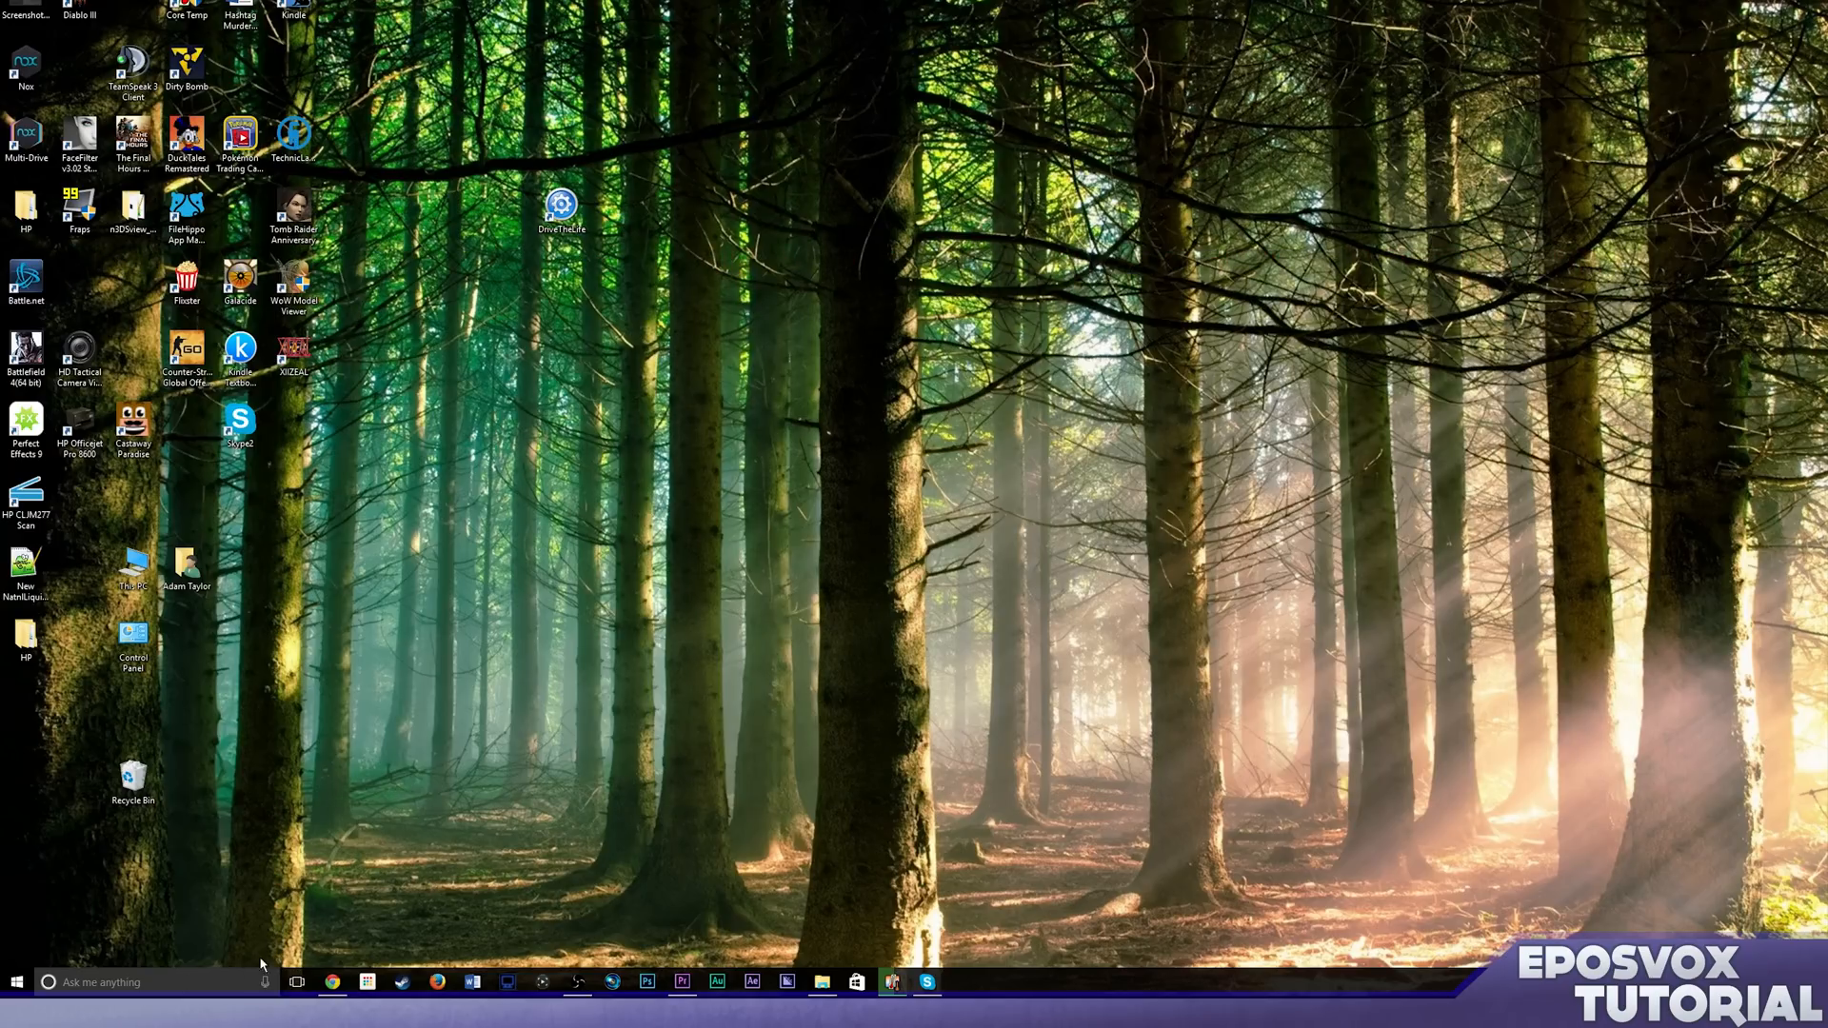
mouse_move(222, 953)
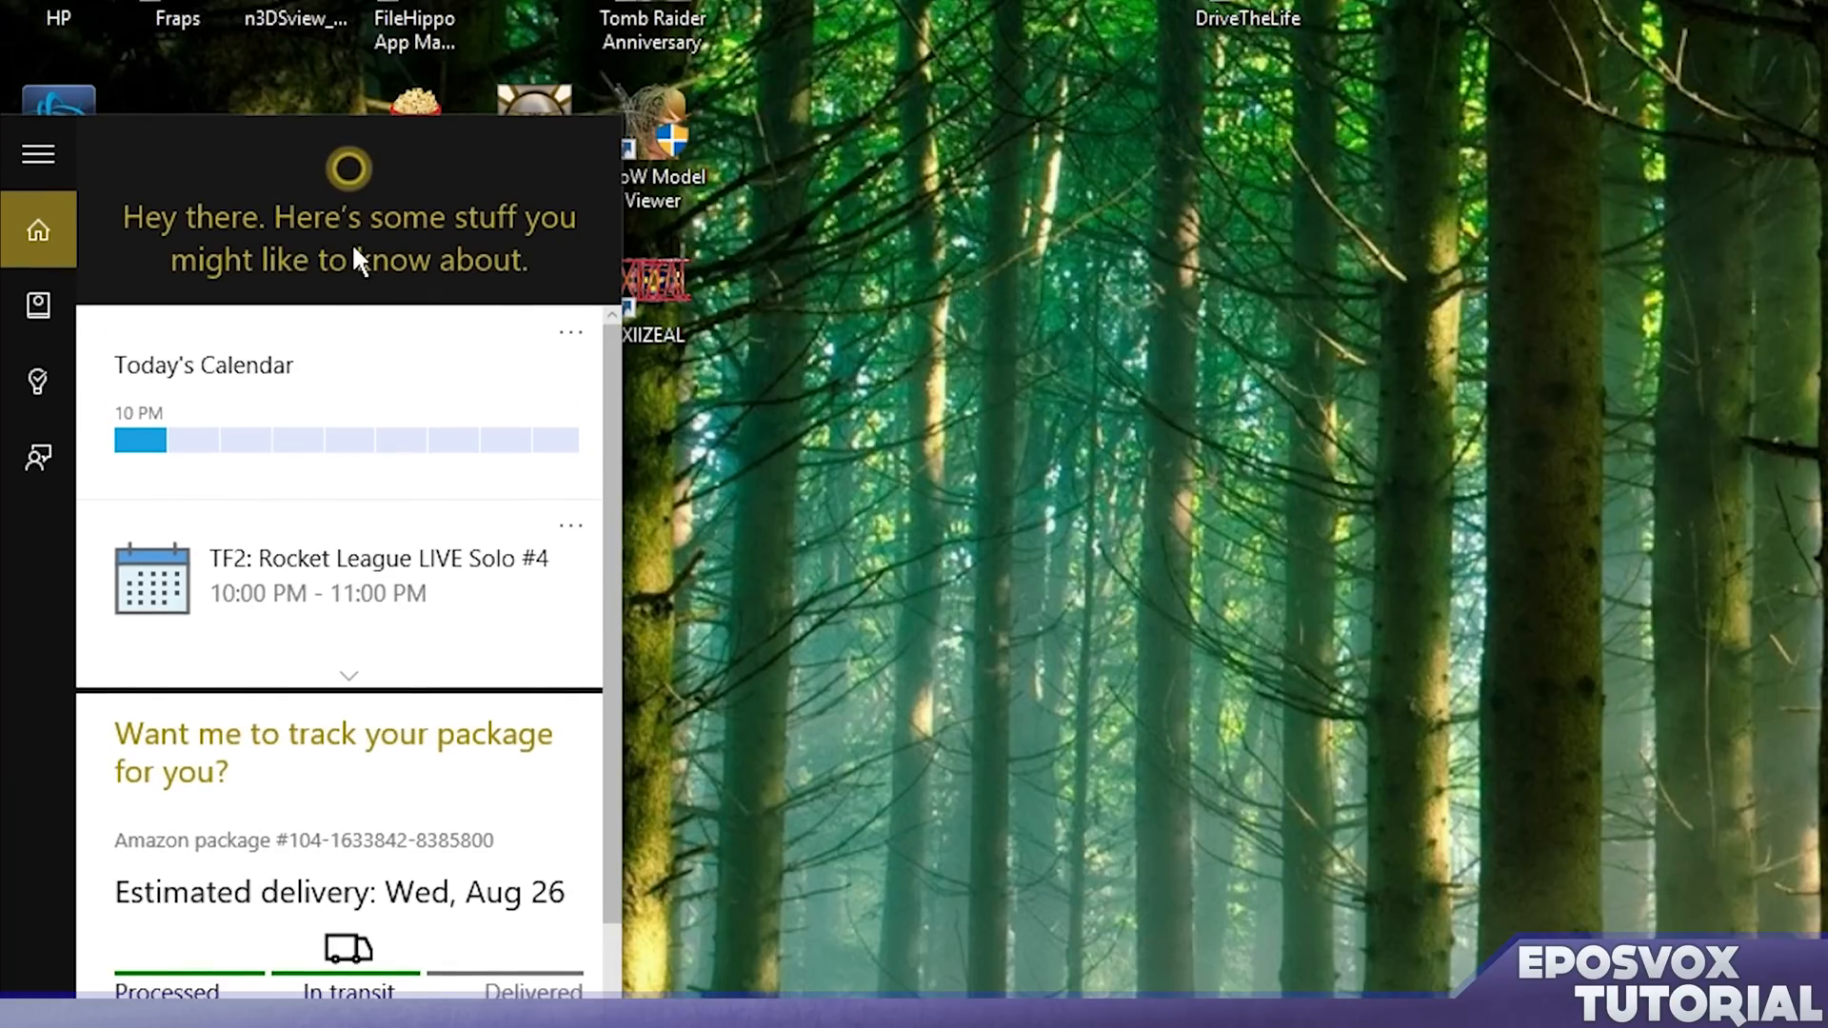
Step: Open Cortana's notebook and go to its Settings page
click(38, 306)
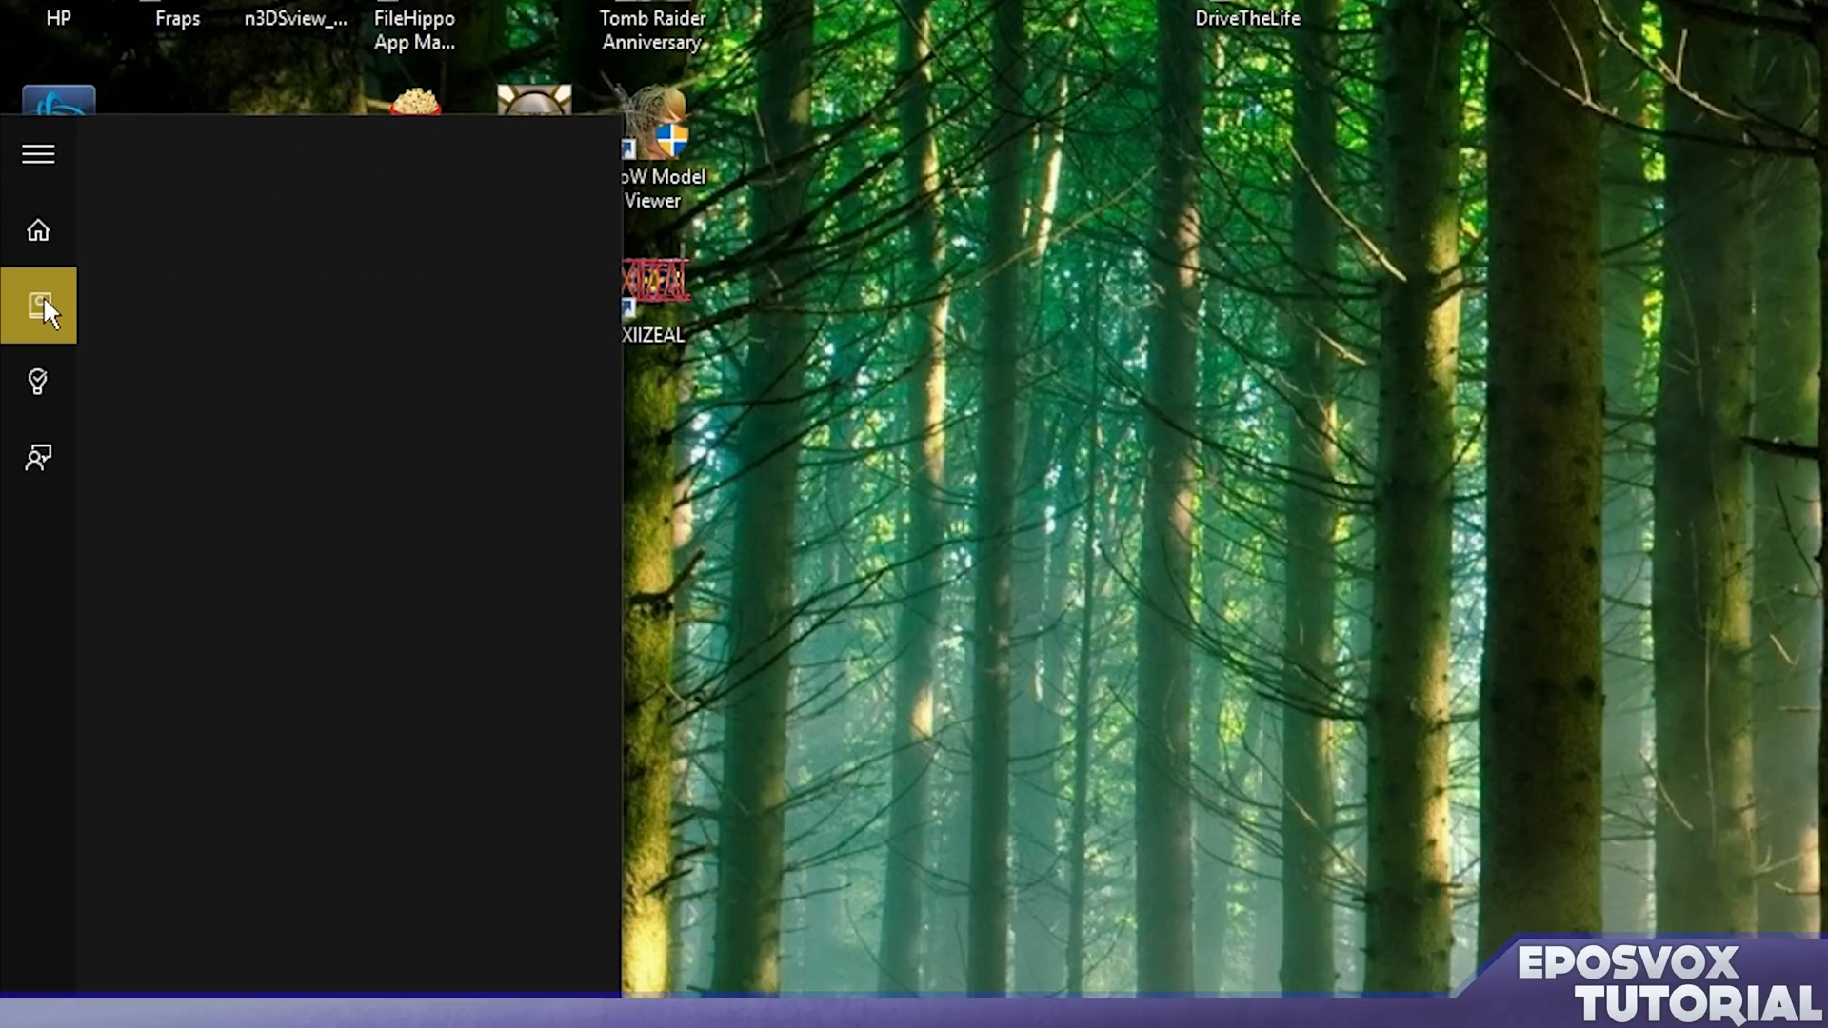
click(38, 306)
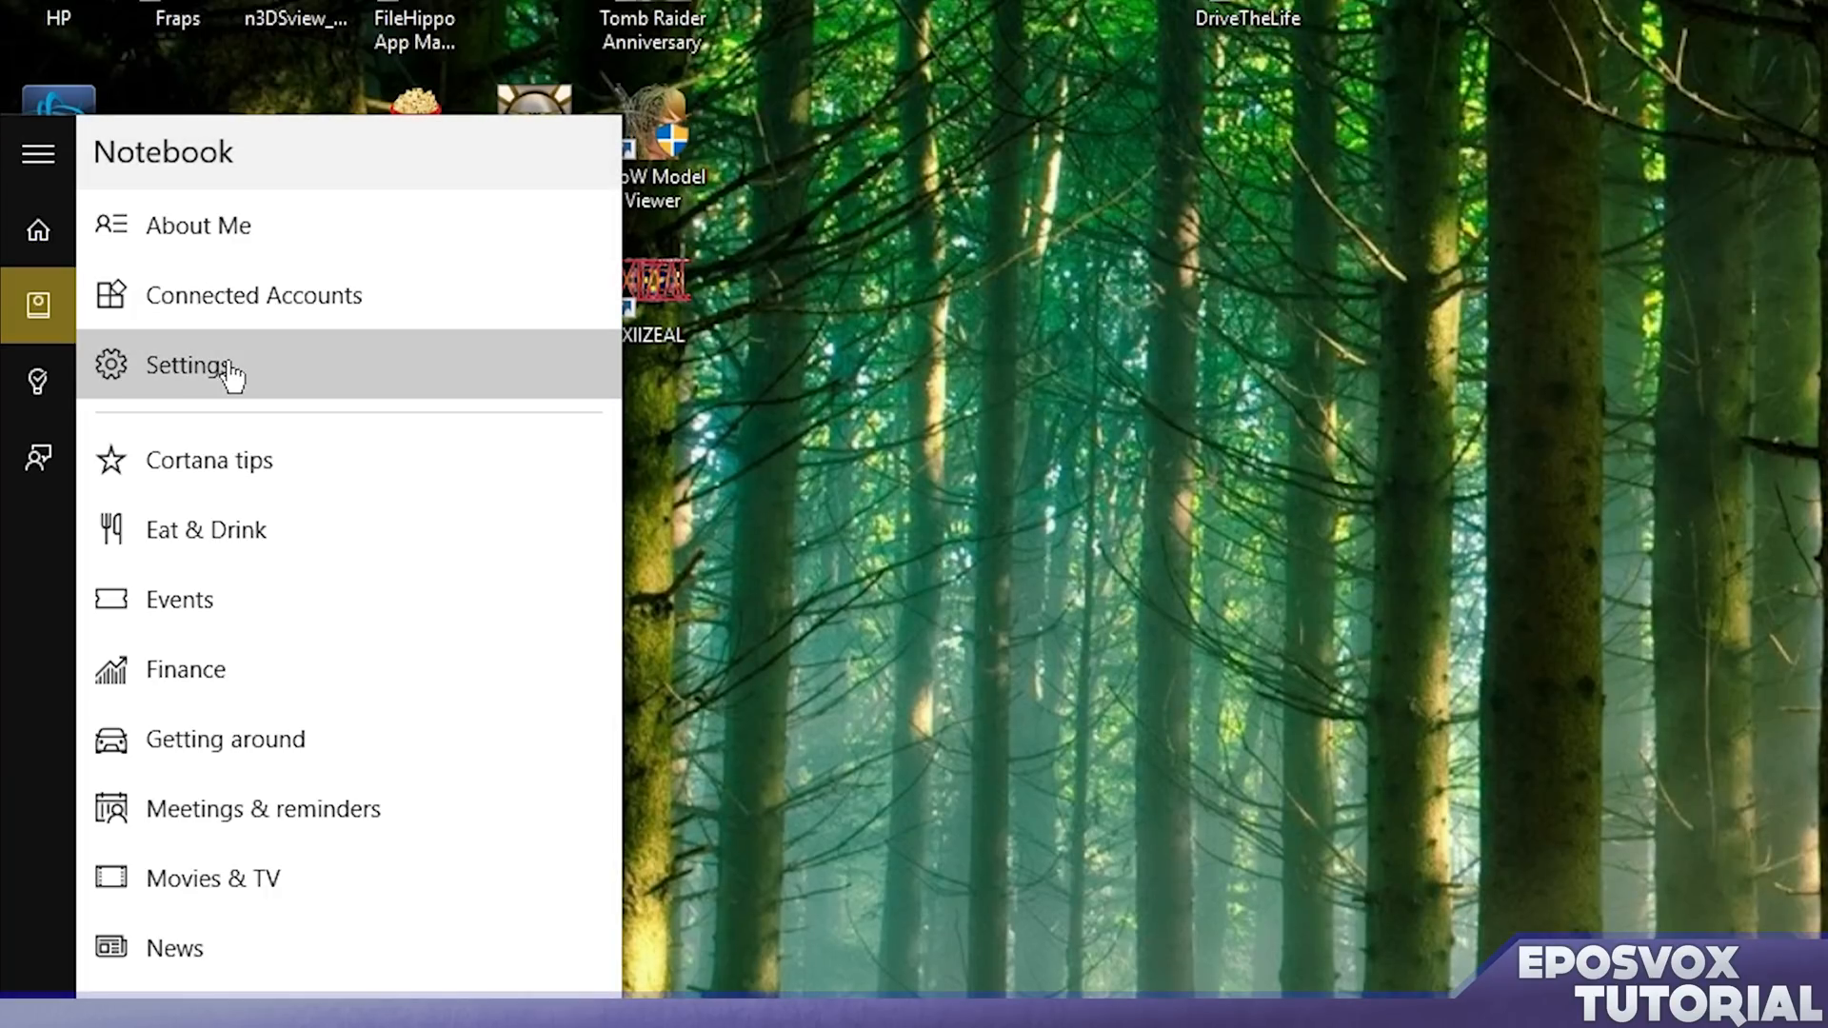
click(191, 365)
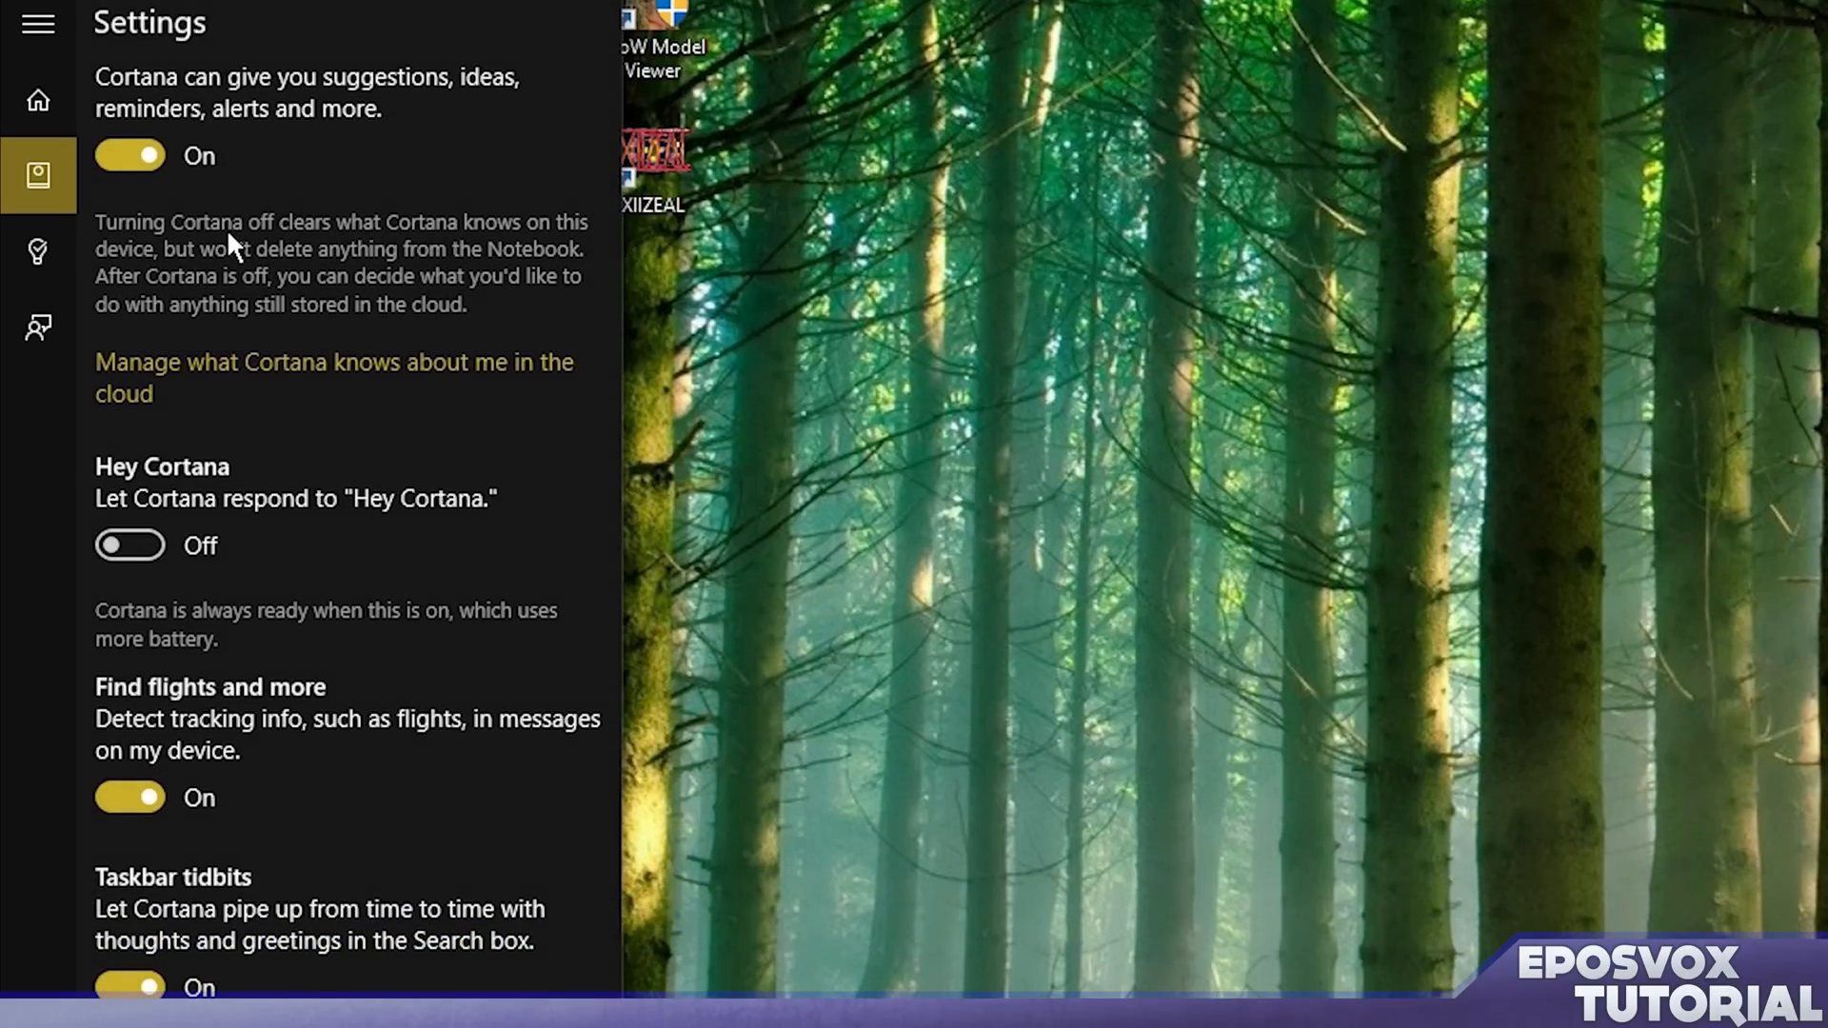
Step: Switch off Cortana's suggestions, ideas, reminders and alerts toggle
click(129, 156)
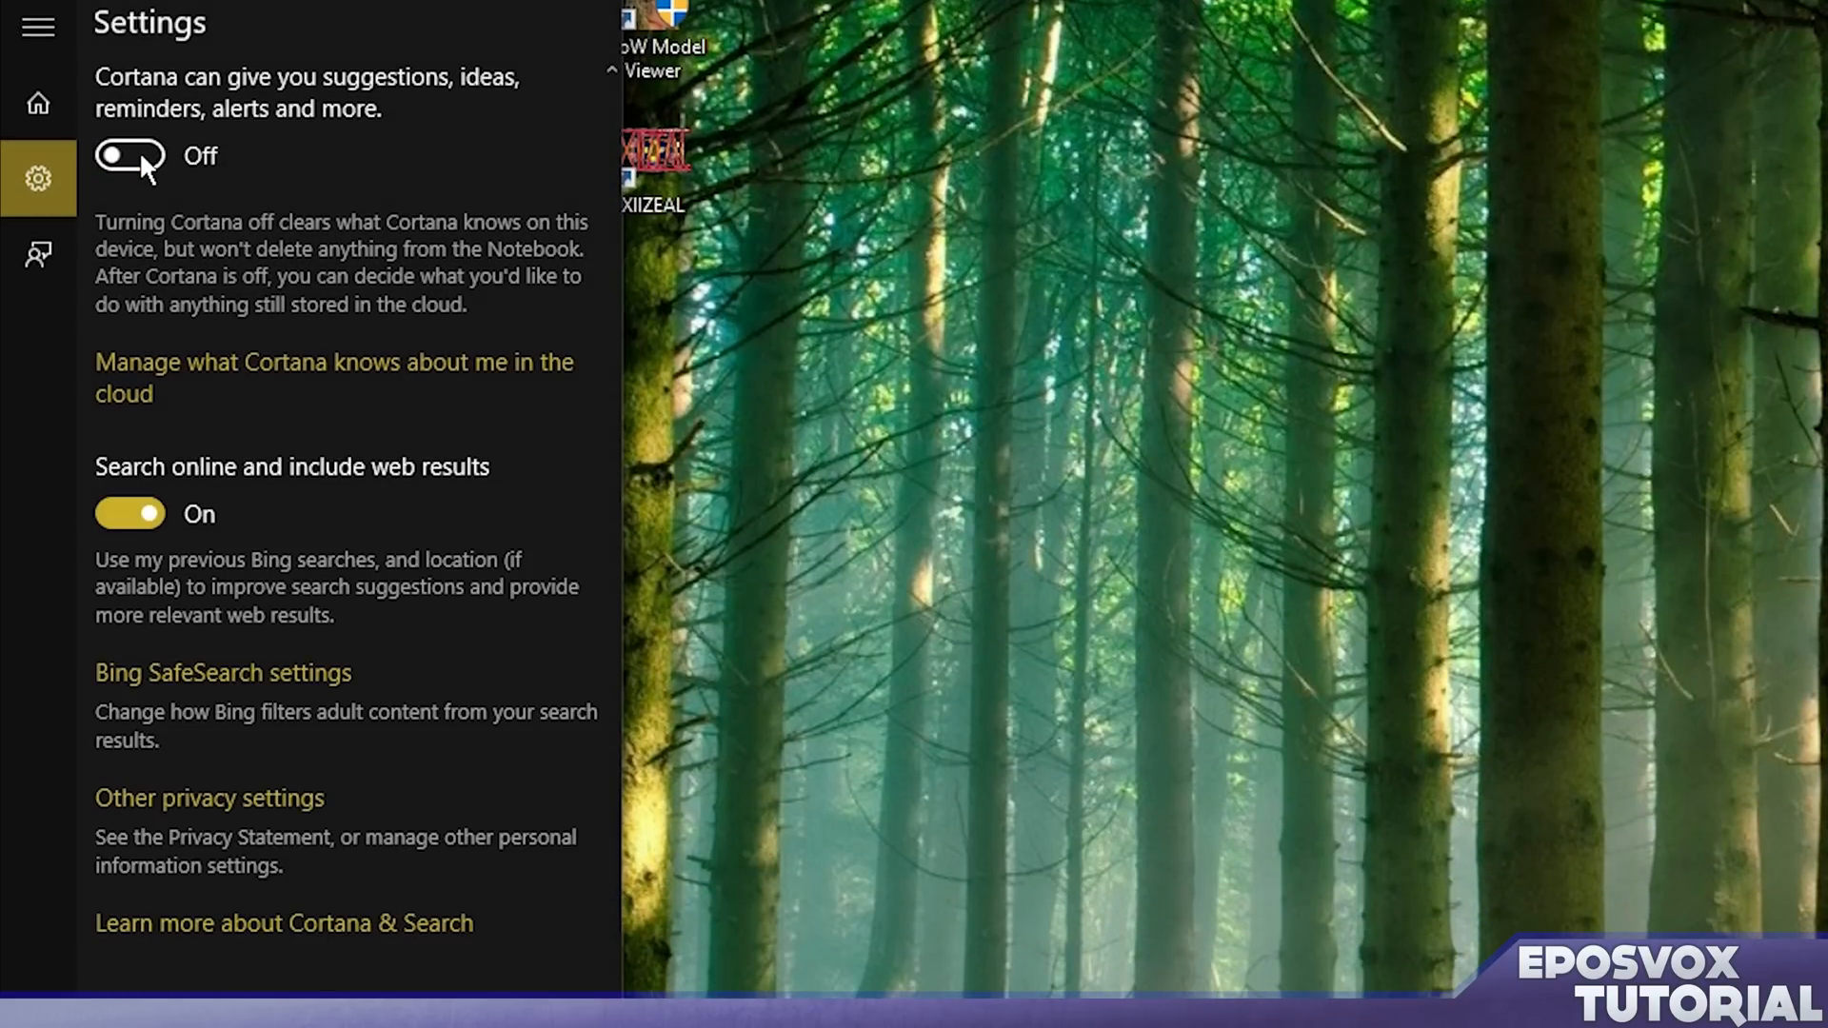
mouse_move(130, 524)
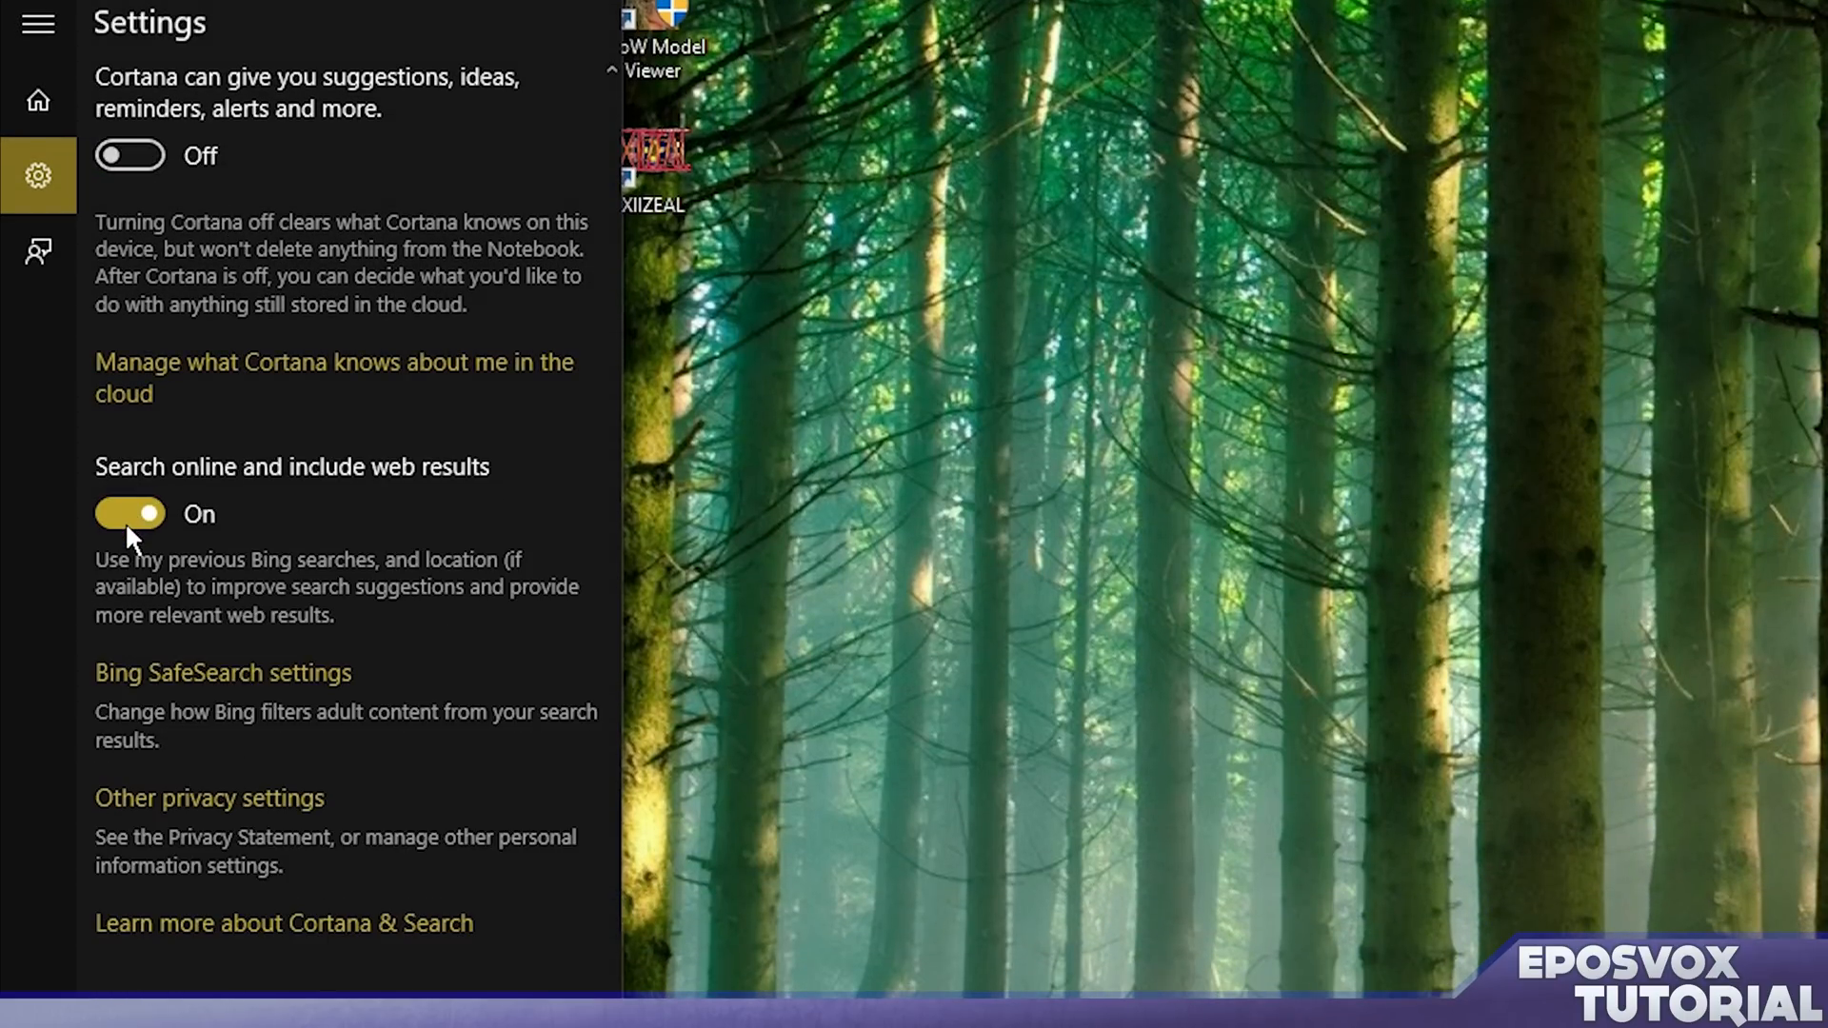
click(129, 513)
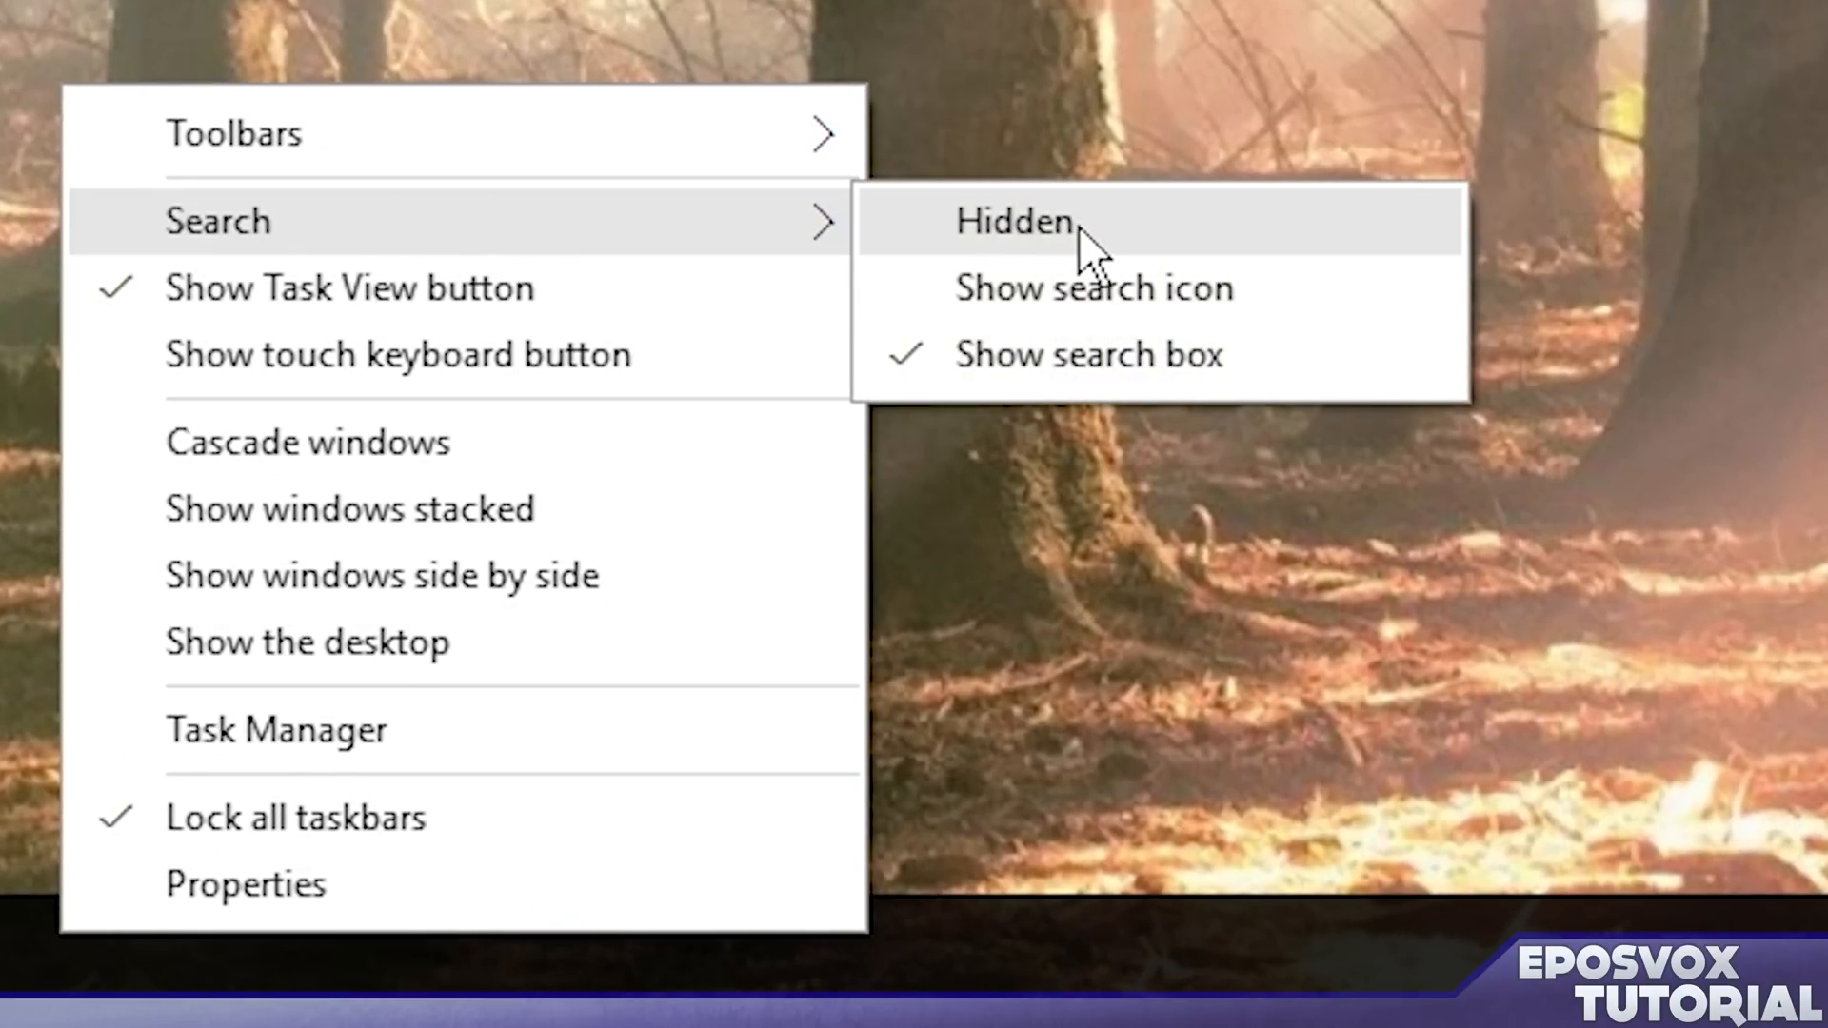
mouse_move(1095, 287)
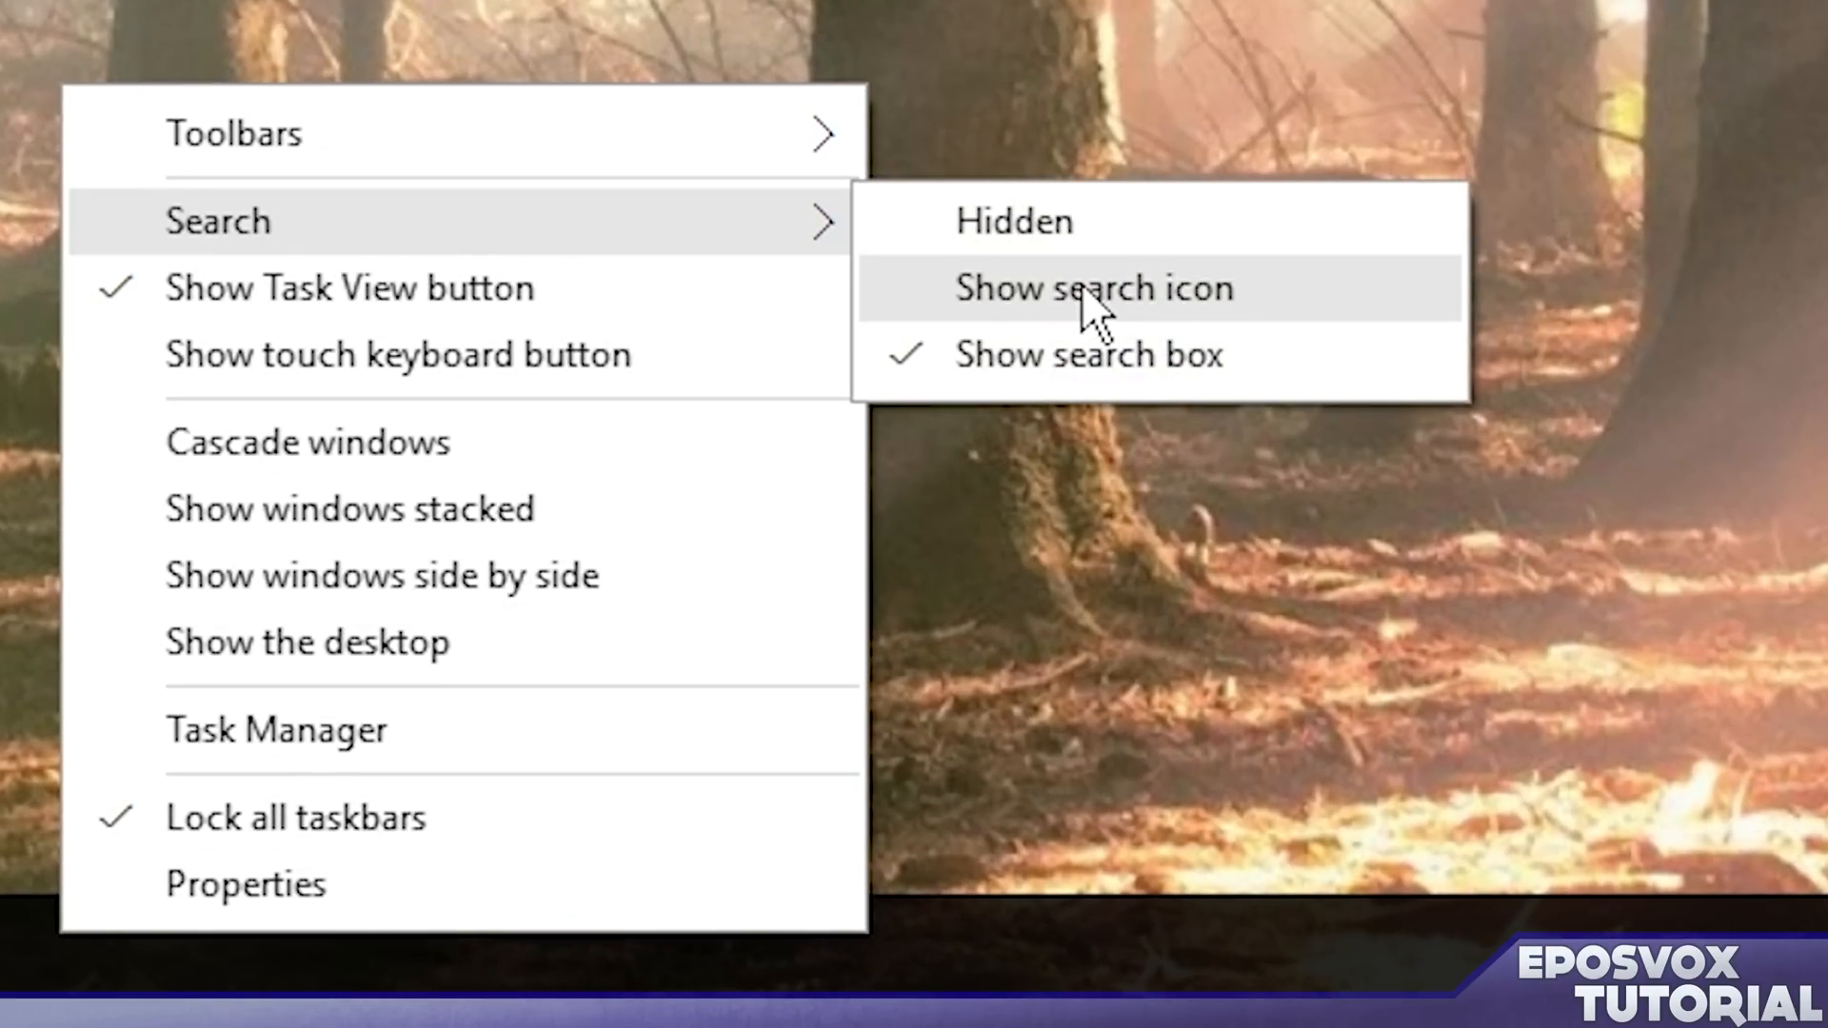
Step: Set the taskbar to show only a search icon, then test it by typing 'vdsjngid'
click(1094, 288)
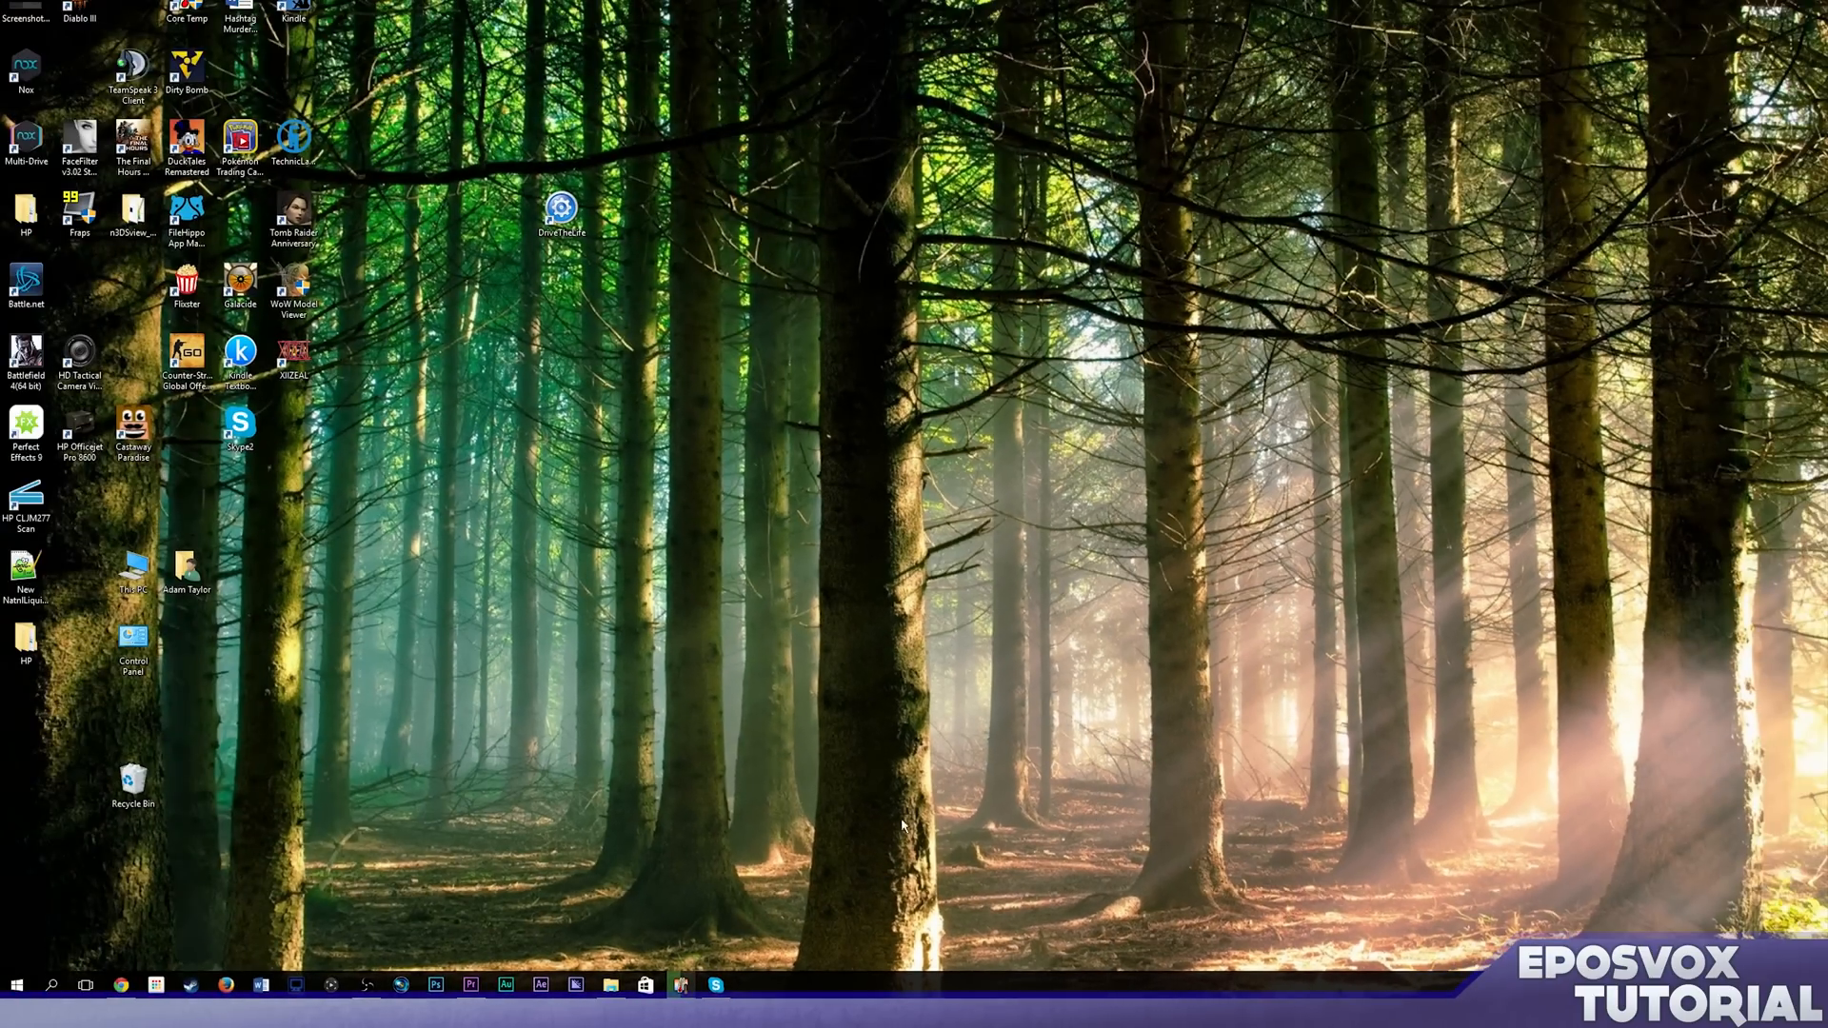
click(51, 985)
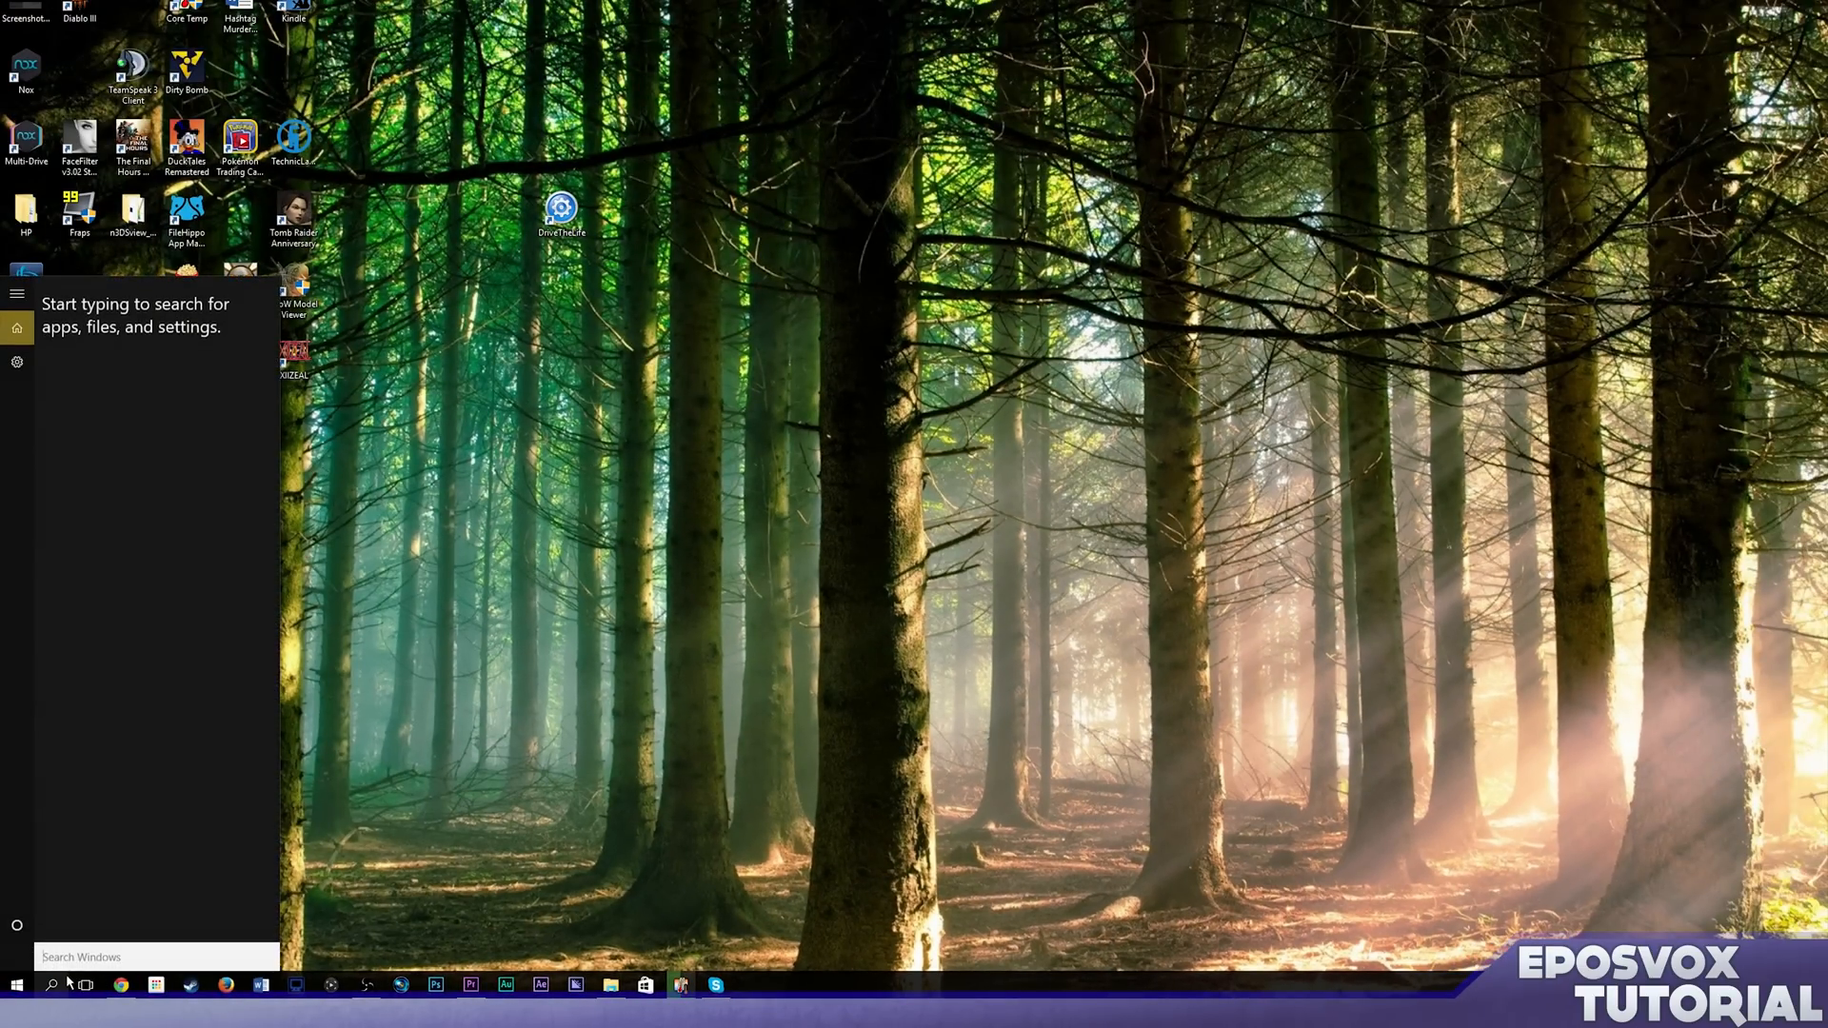
text(vdsjngid)
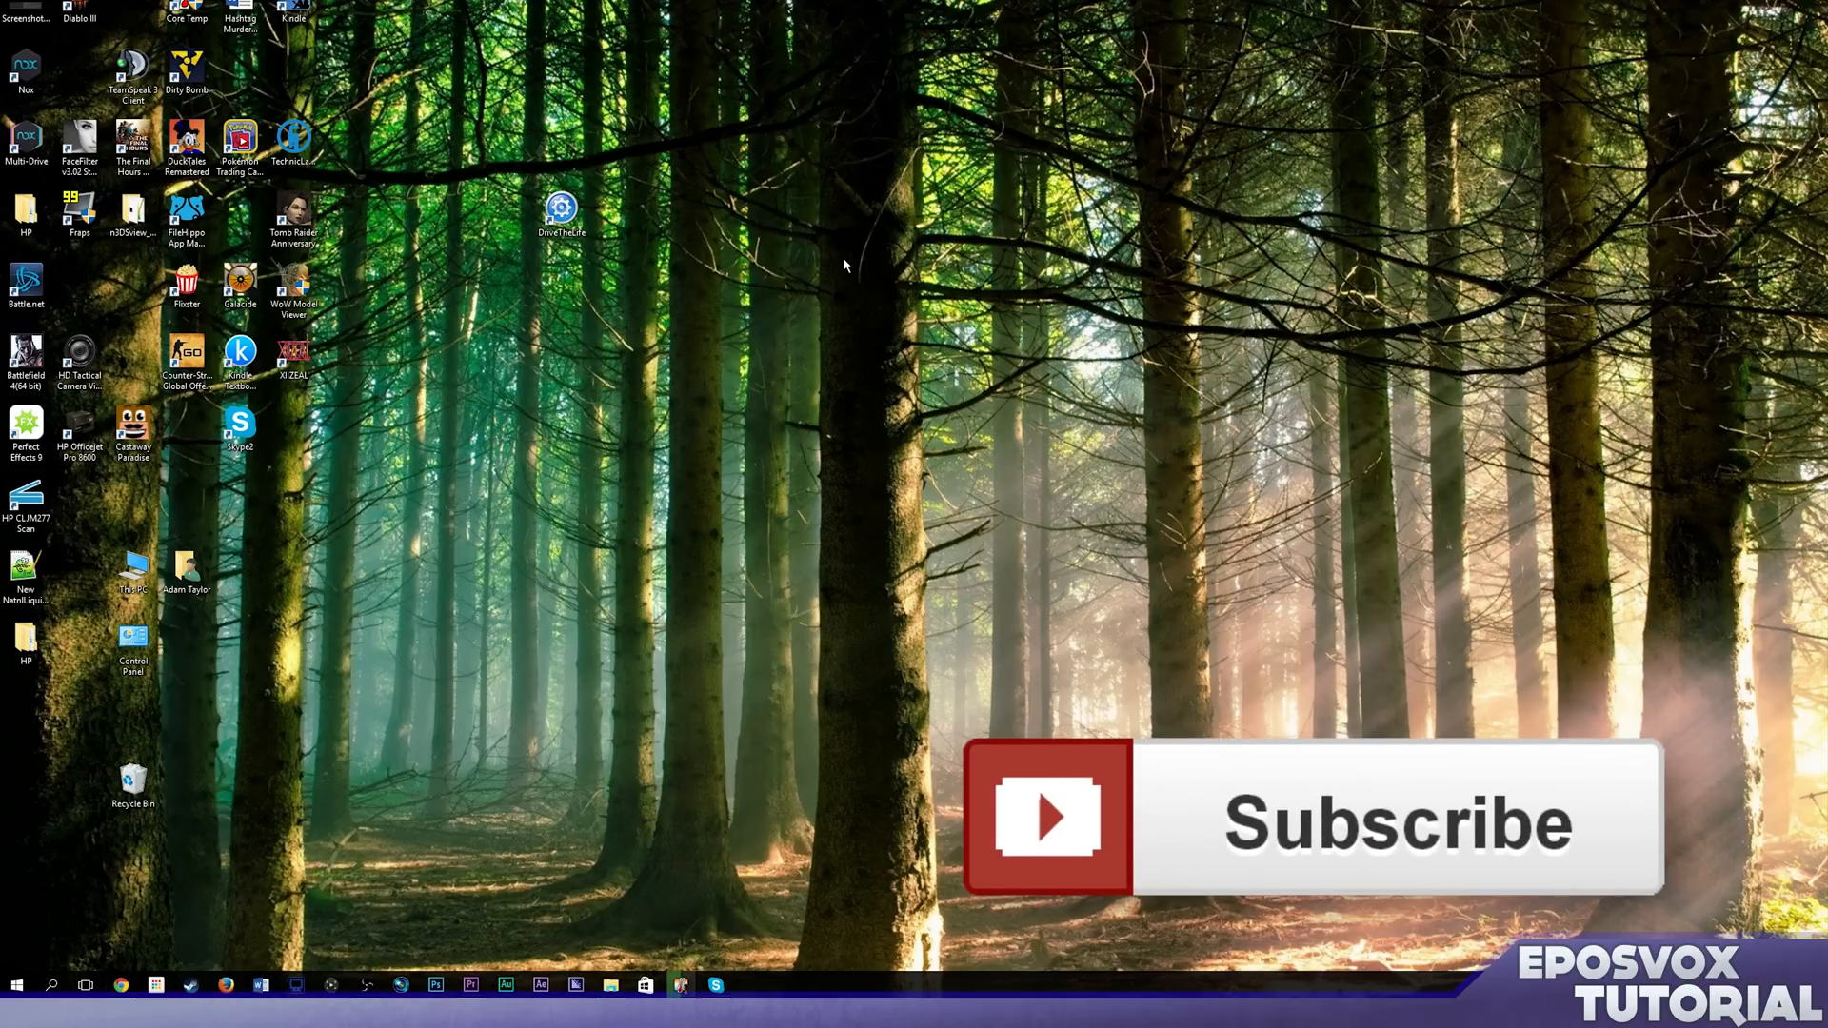
mouse_move(804, 284)
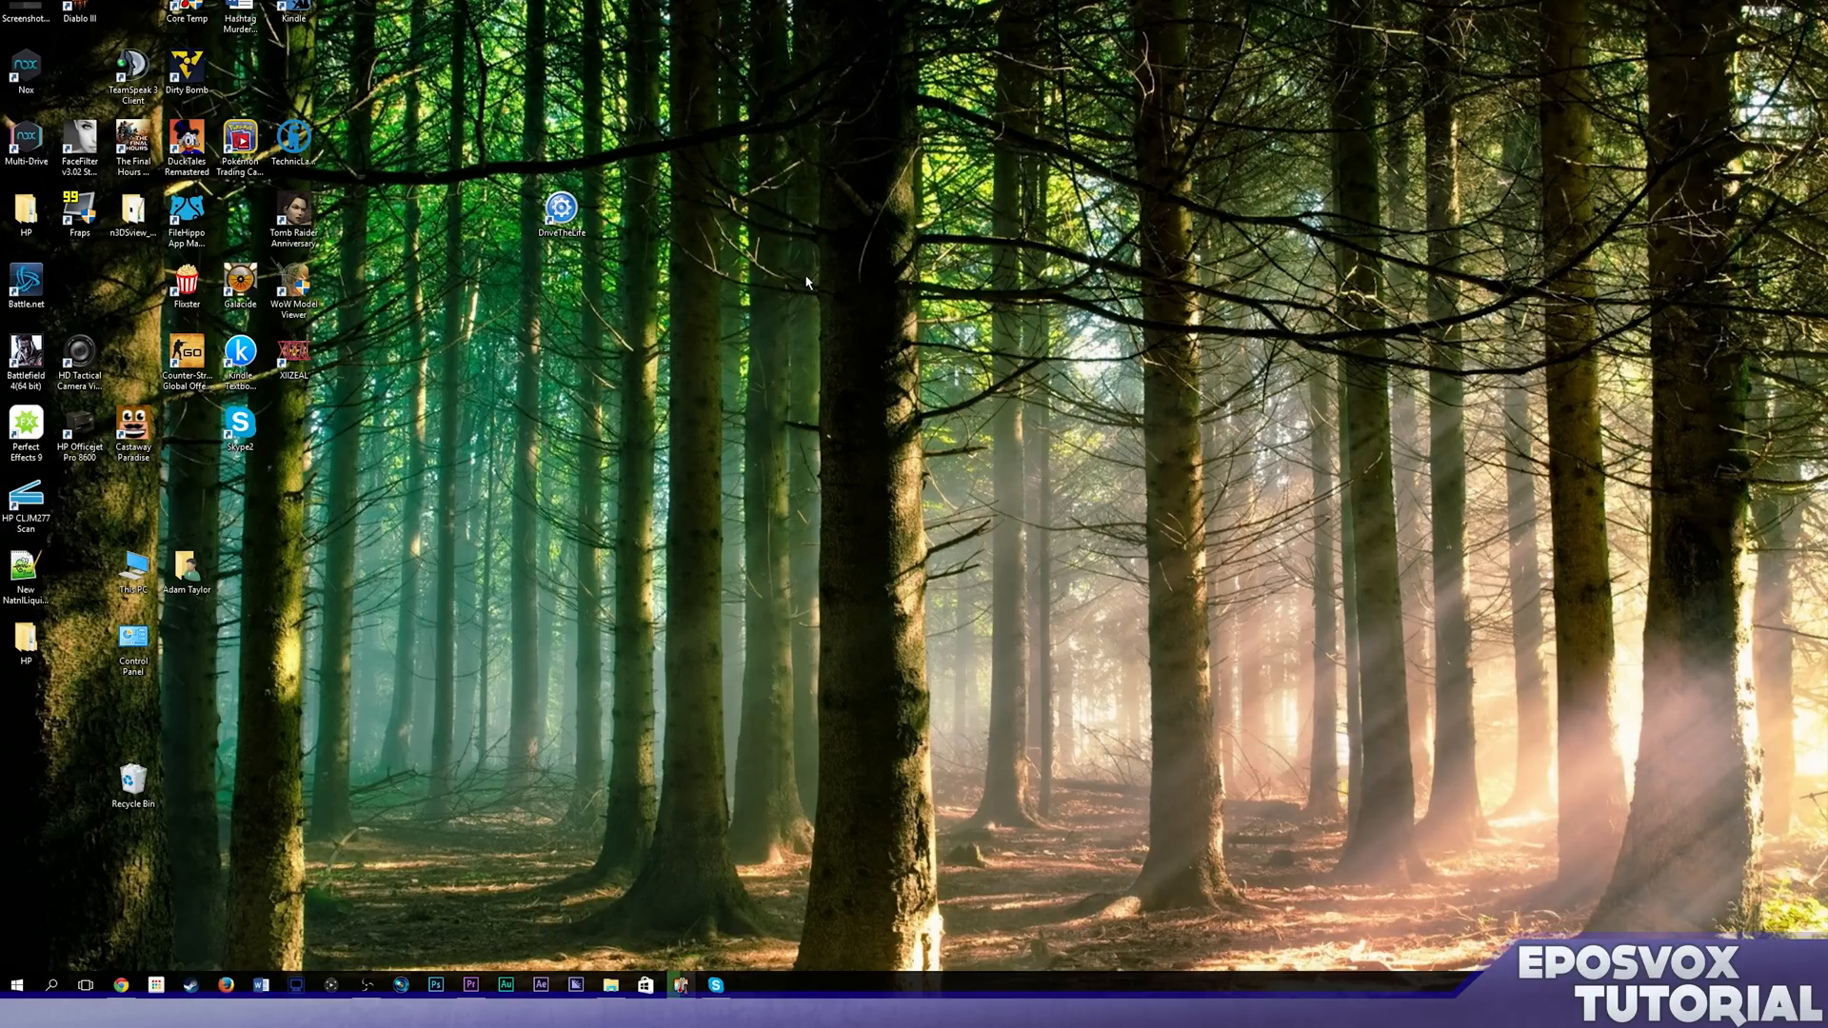
mouse_move(367, 398)
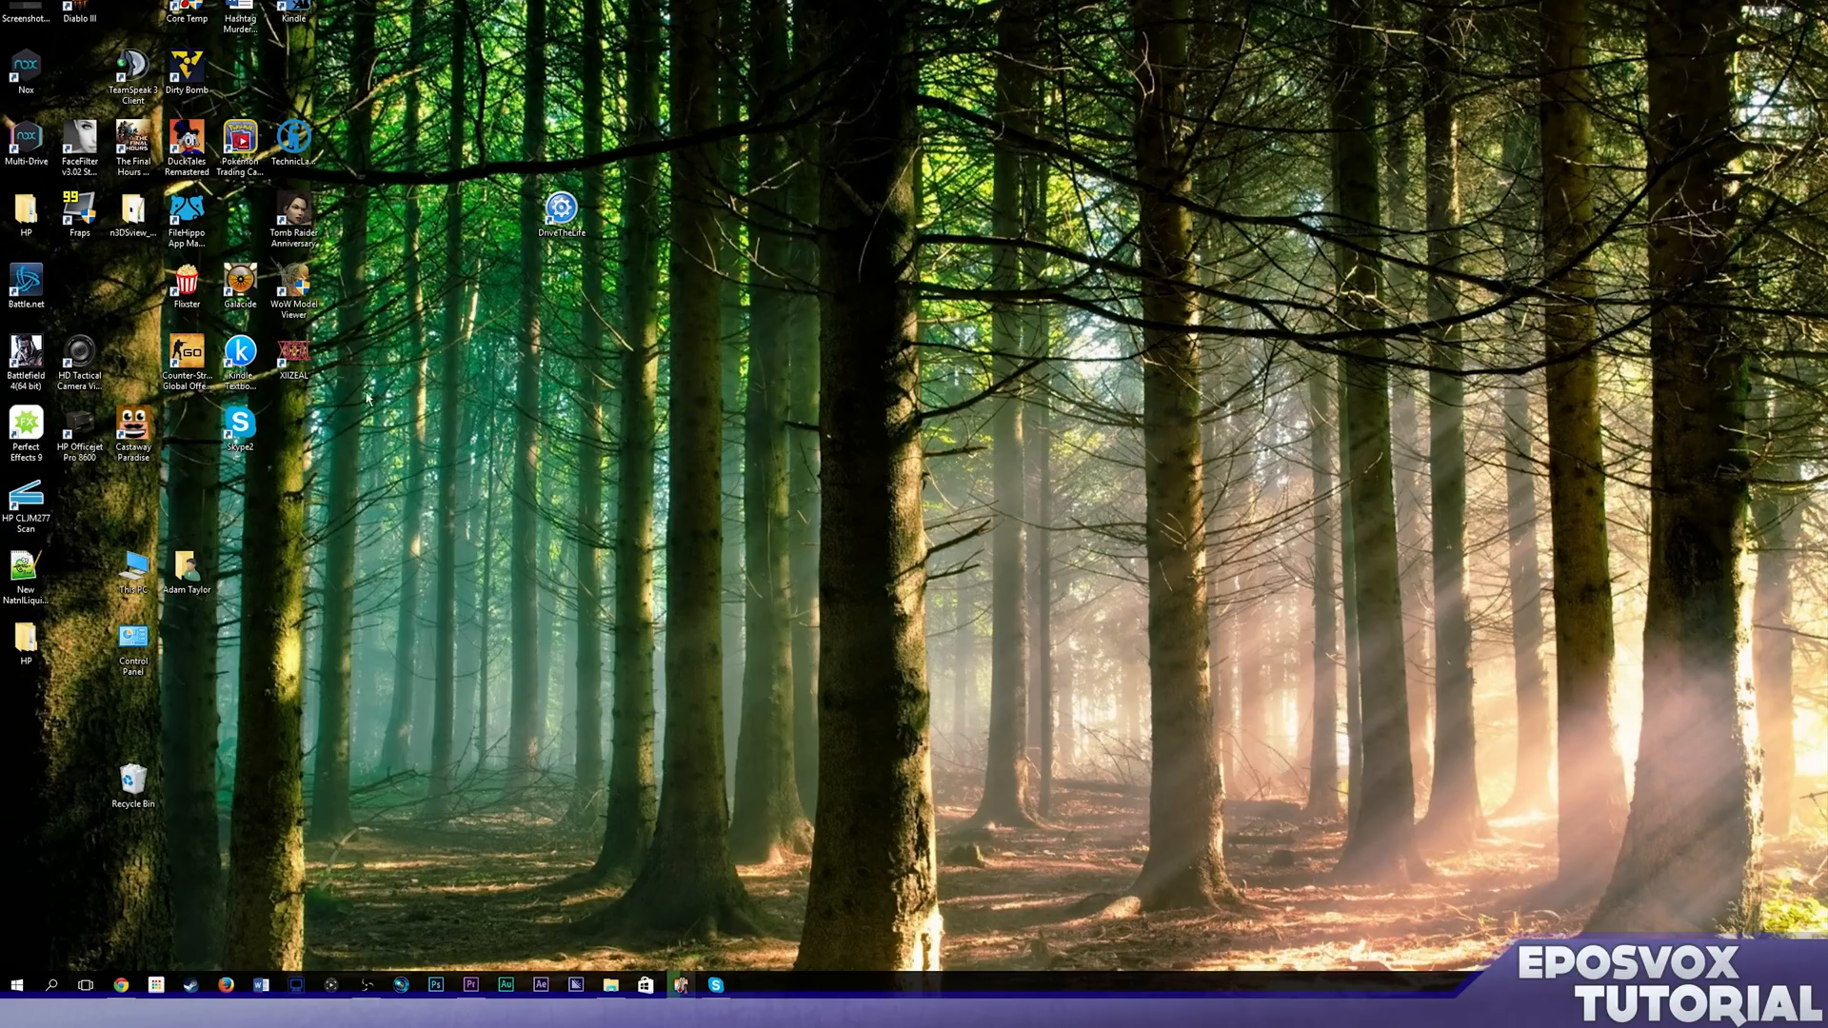